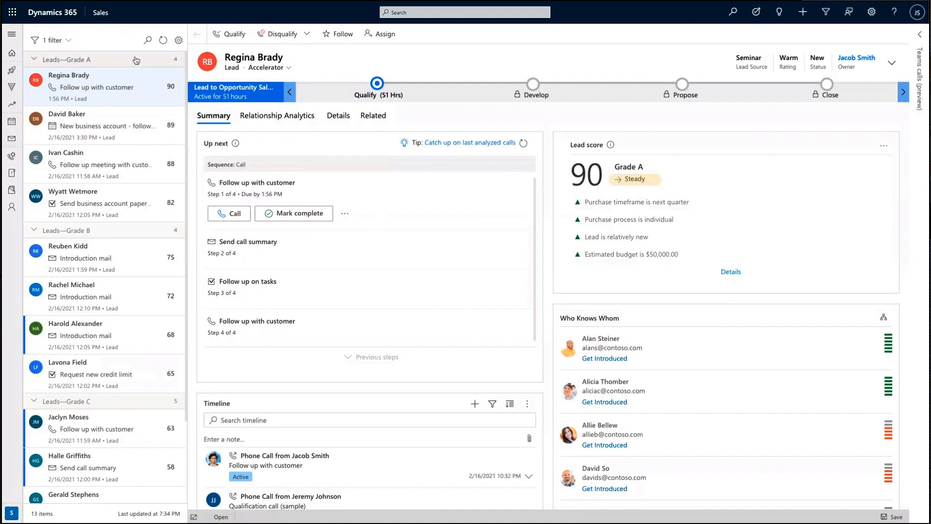
pyautogui.moveTo(130, 154)
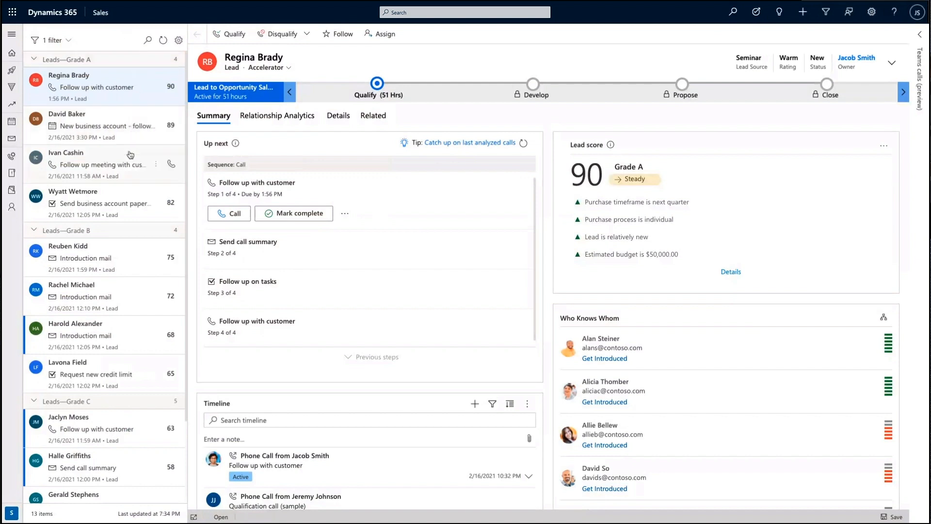
pyautogui.moveTo(119, 428)
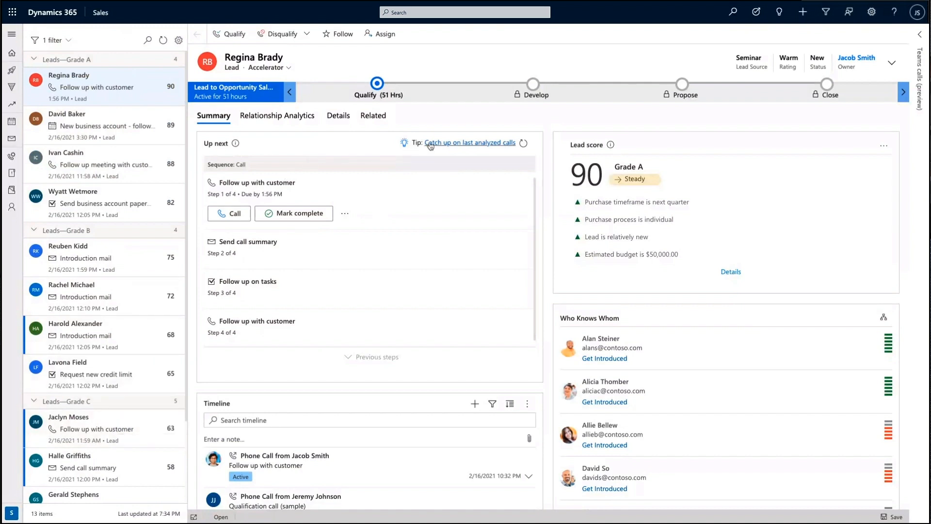
pyautogui.click(469, 143)
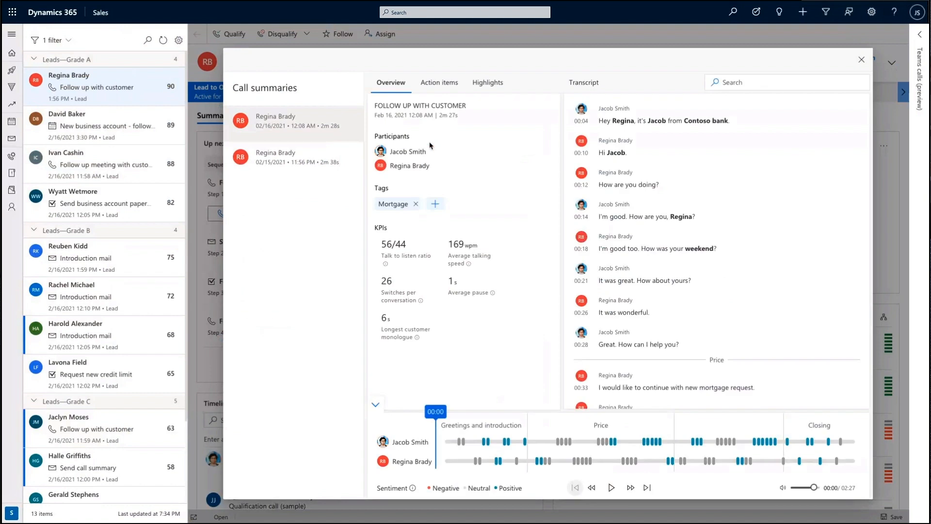
pyautogui.click(487, 82)
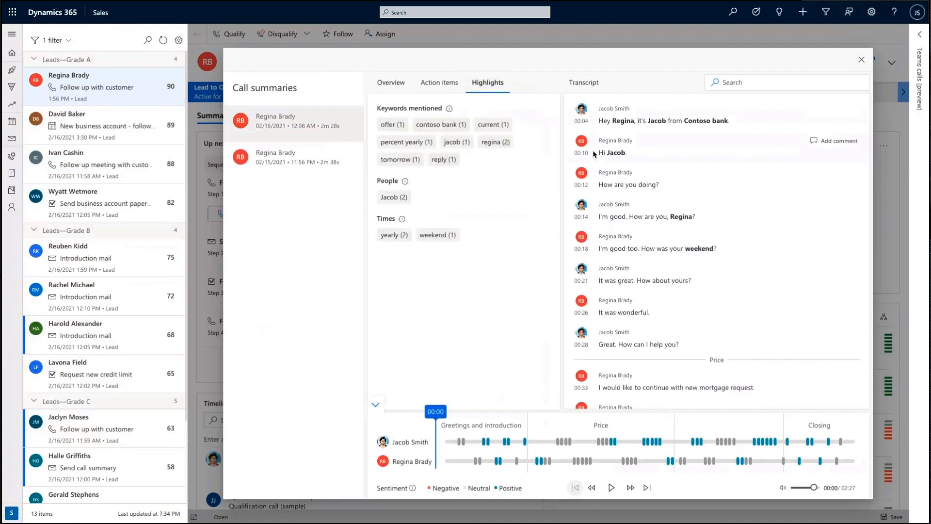
pyautogui.scroll(-3)
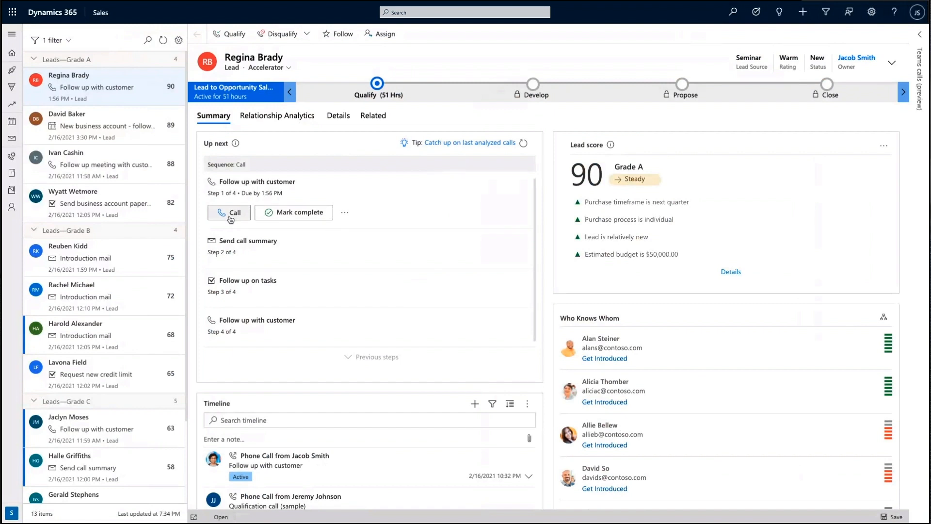
pyautogui.click(228, 212)
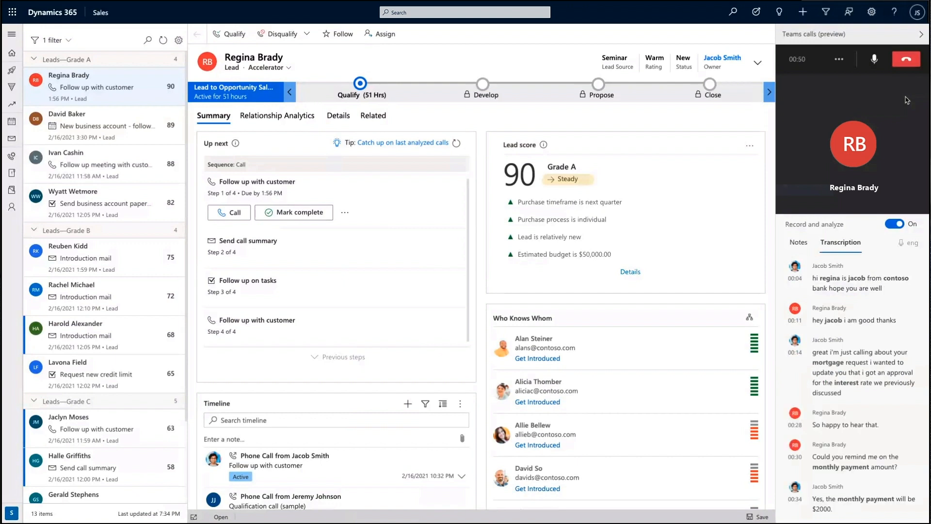
pyautogui.click(798, 242)
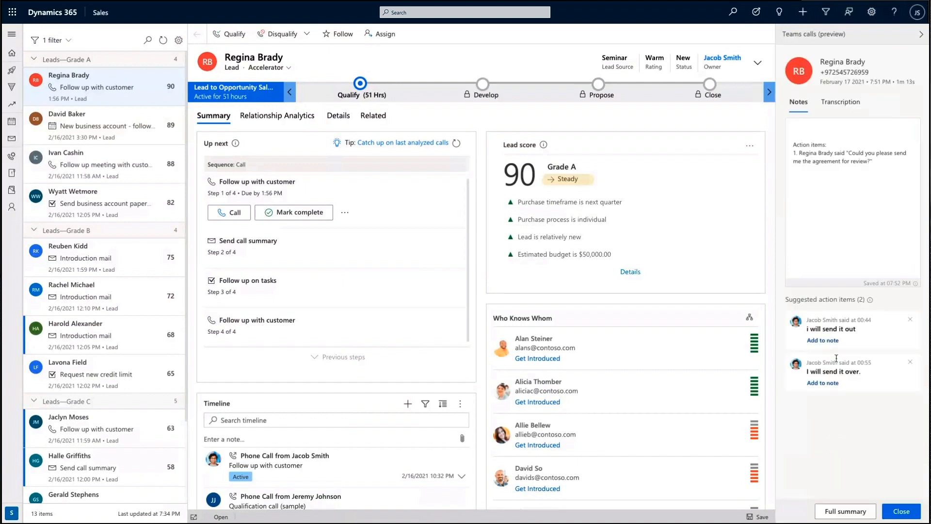
pyautogui.write('here are my note')
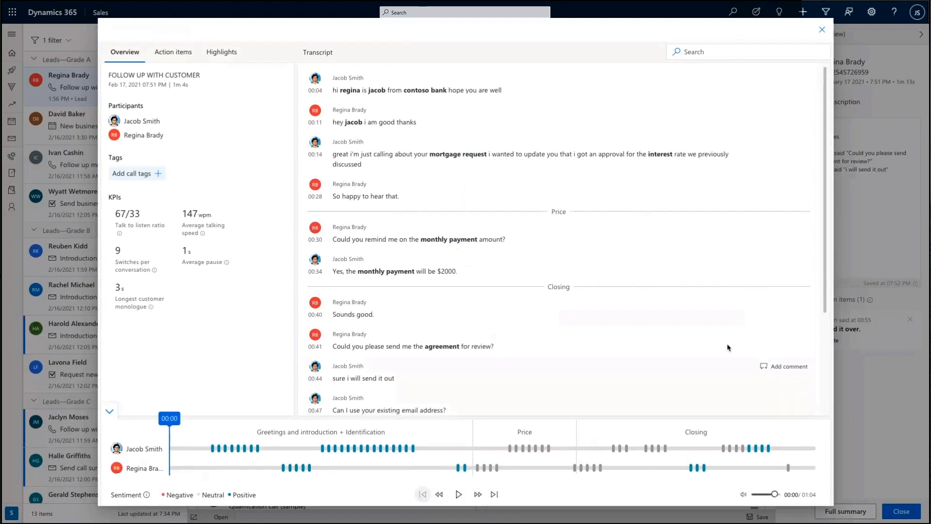
# - Review Highlights and Action items, close the summary, and complete the Follow up with customer step
pyautogui.click(221, 51)
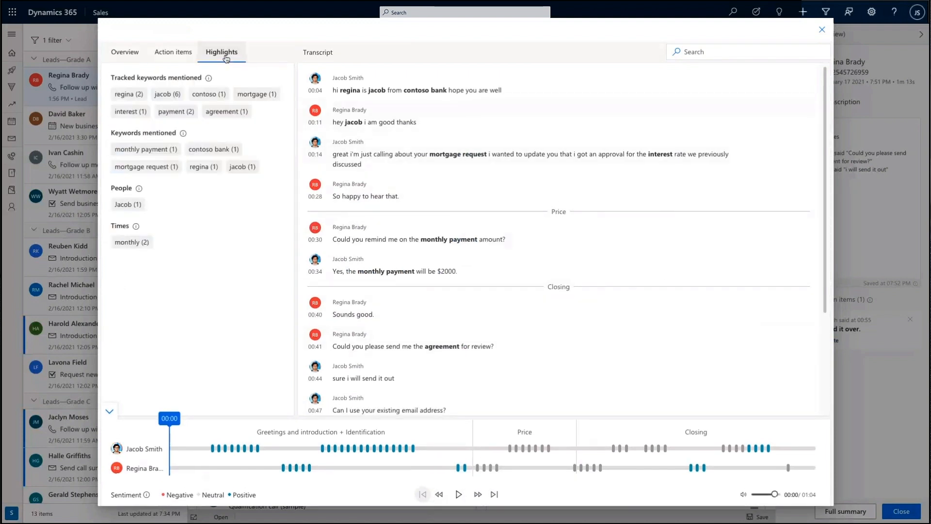
pyautogui.click(172, 52)
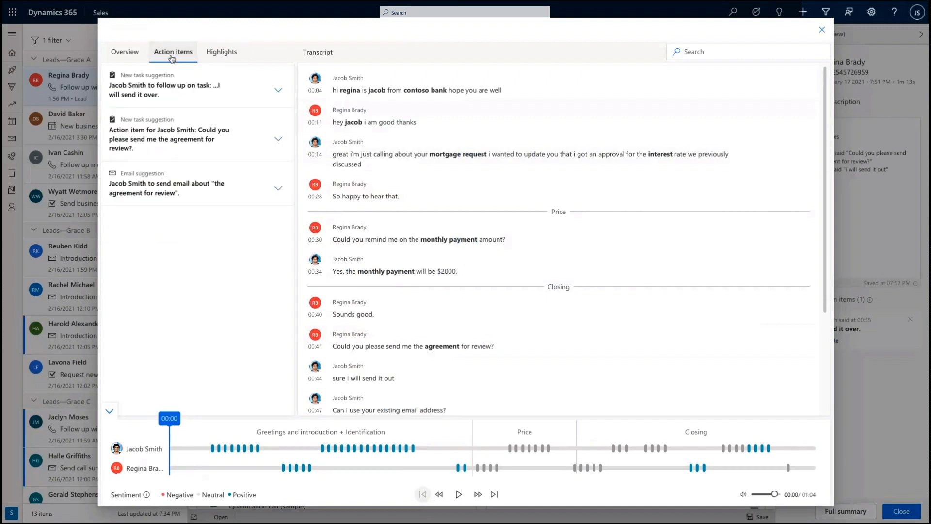
pyautogui.moveTo(356, 41)
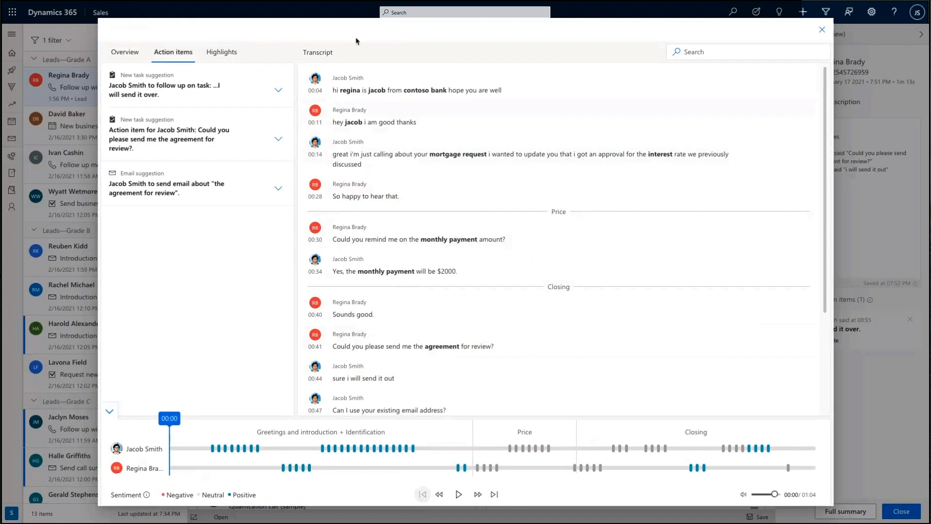
pyautogui.click(821, 29)
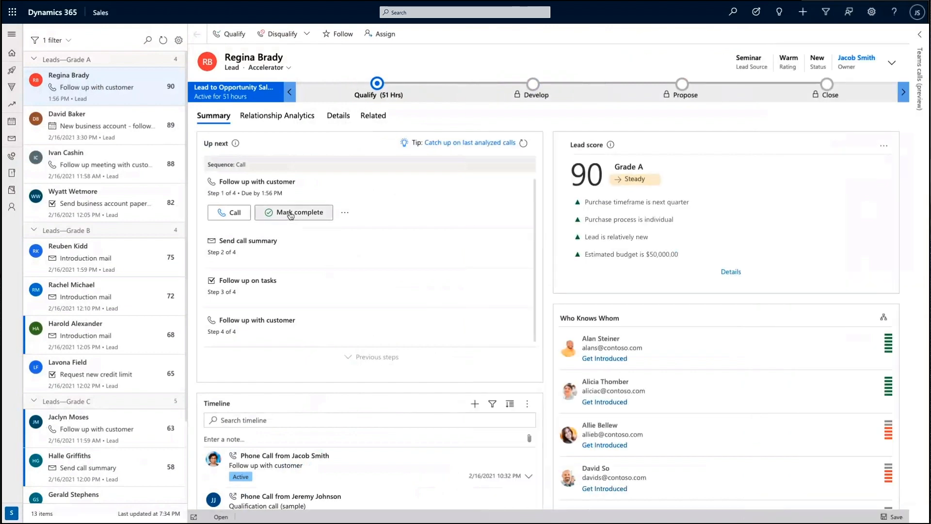
pyautogui.click(299, 213)
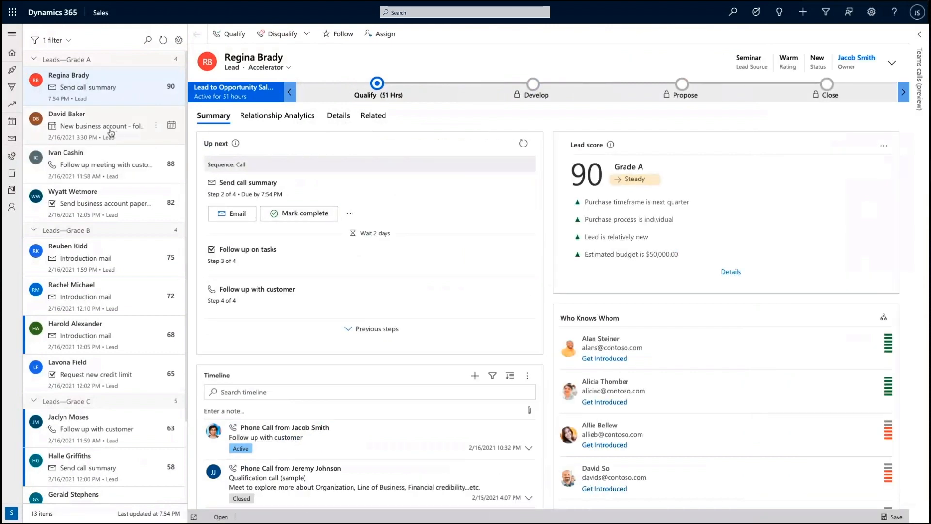
pyautogui.click(66, 113)
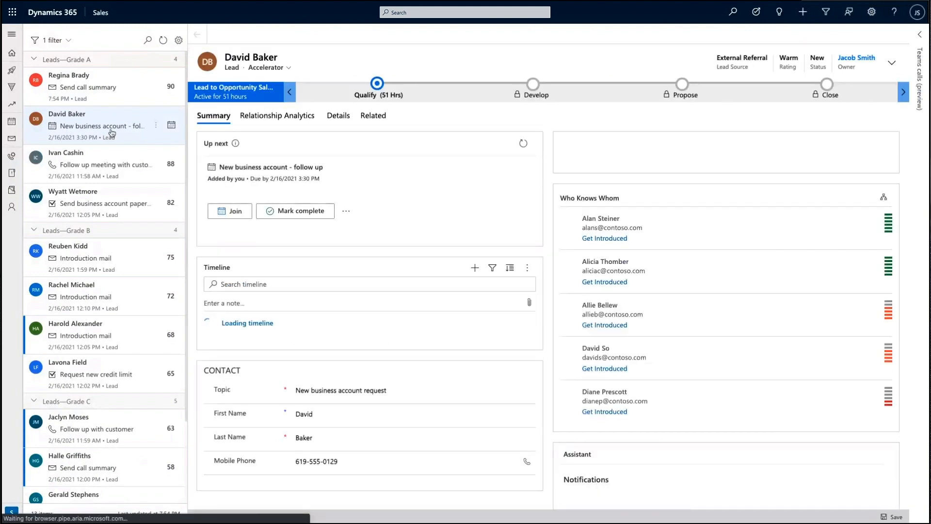
pyautogui.click(229, 211)
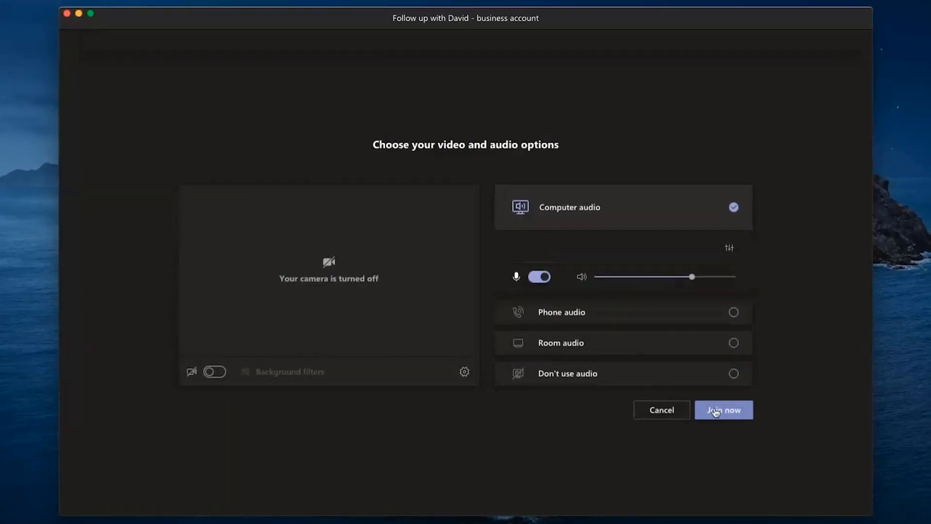
pyautogui.click(723, 410)
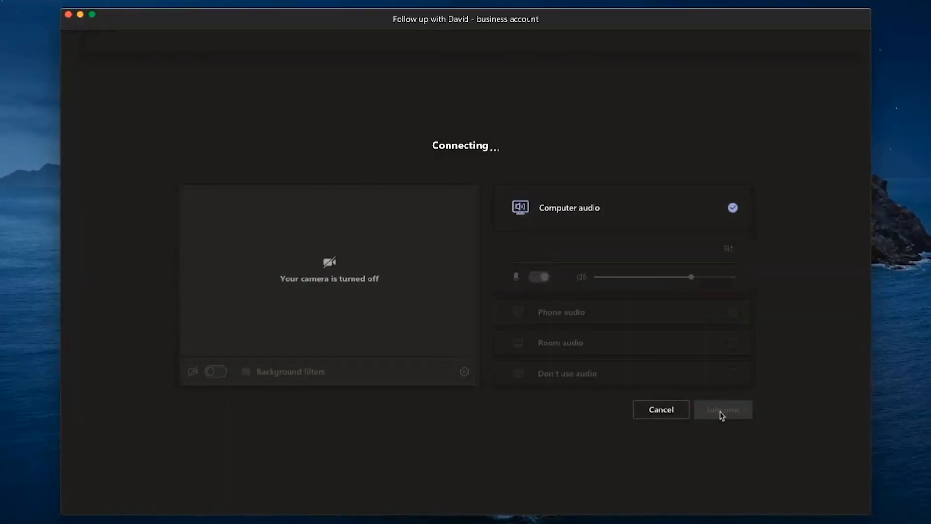
pyautogui.click(722, 410)
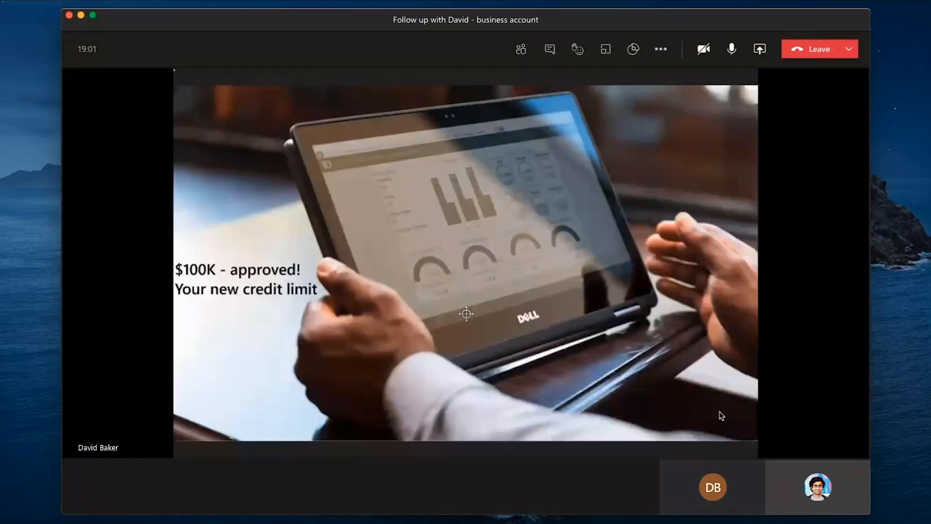
pyautogui.moveTo(632, 48)
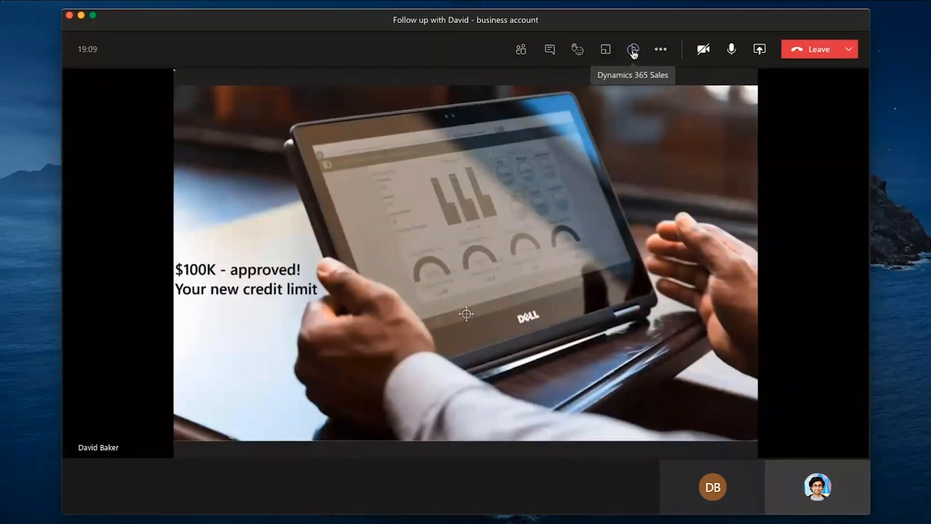
pyautogui.click(632, 48)
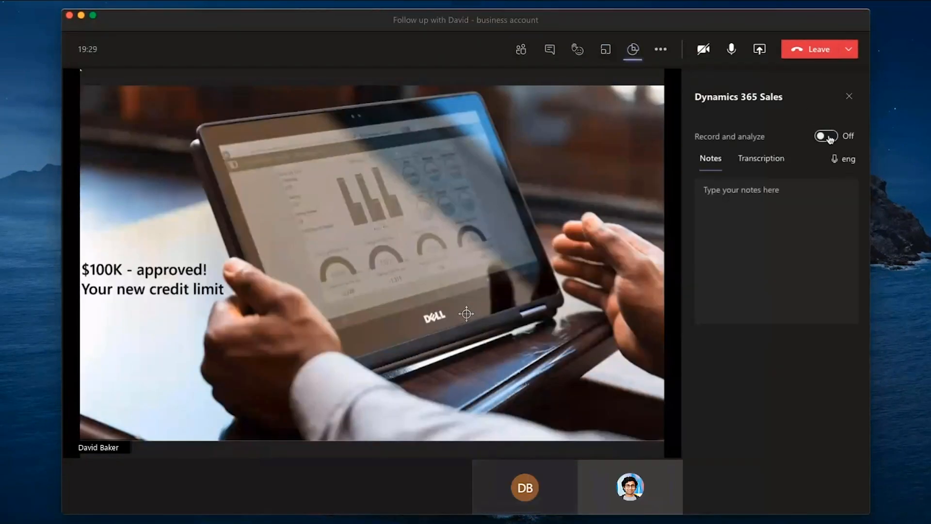
pyautogui.click(824, 135)
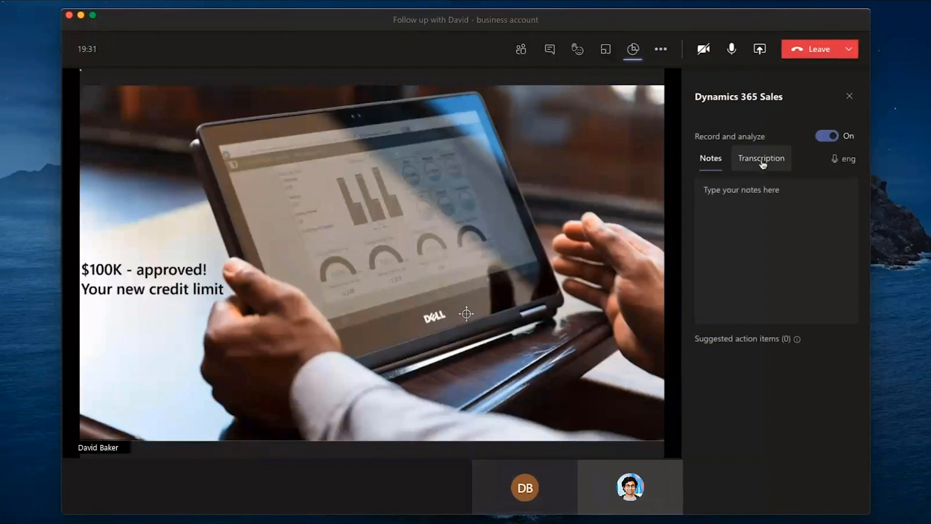
pyautogui.click(760, 158)
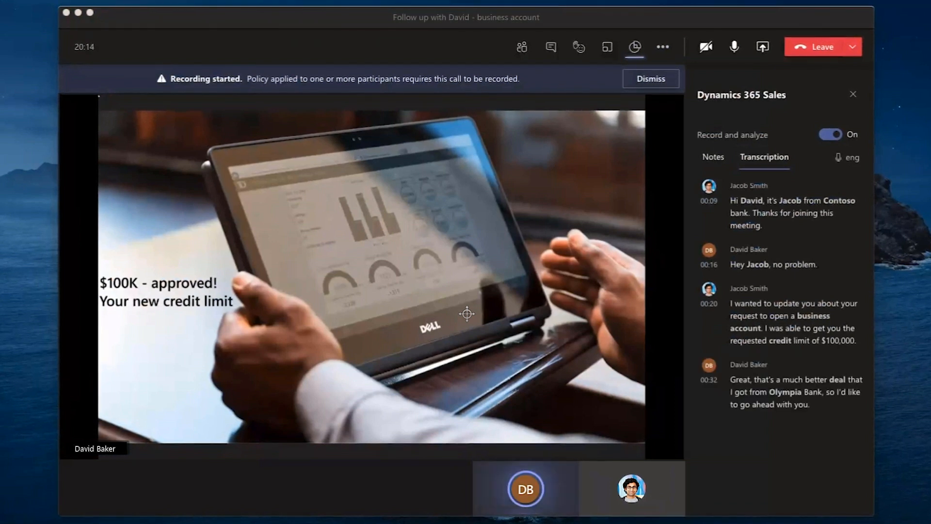
pyautogui.click(713, 156)
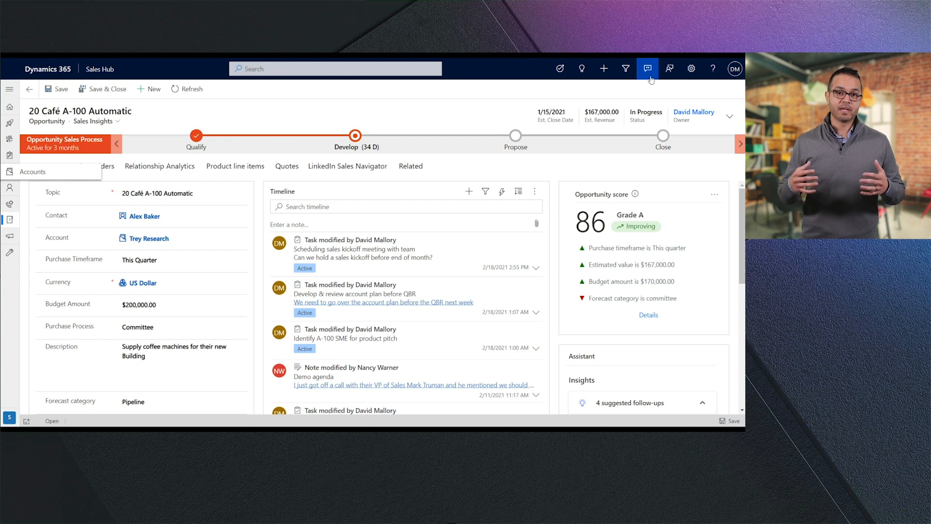
# - Show the opportunity's linked Teams chats and expand the Recent chats list
pyautogui.click(647, 68)
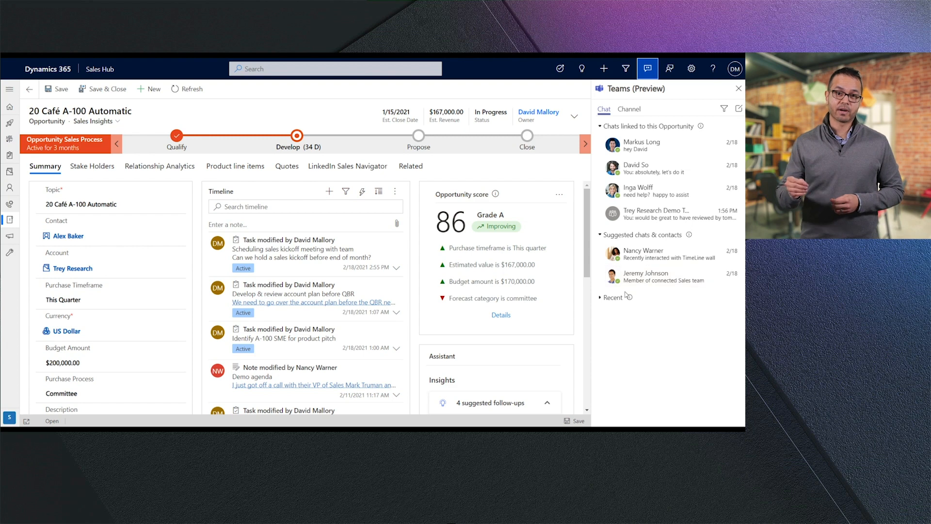
pyautogui.click(613, 297)
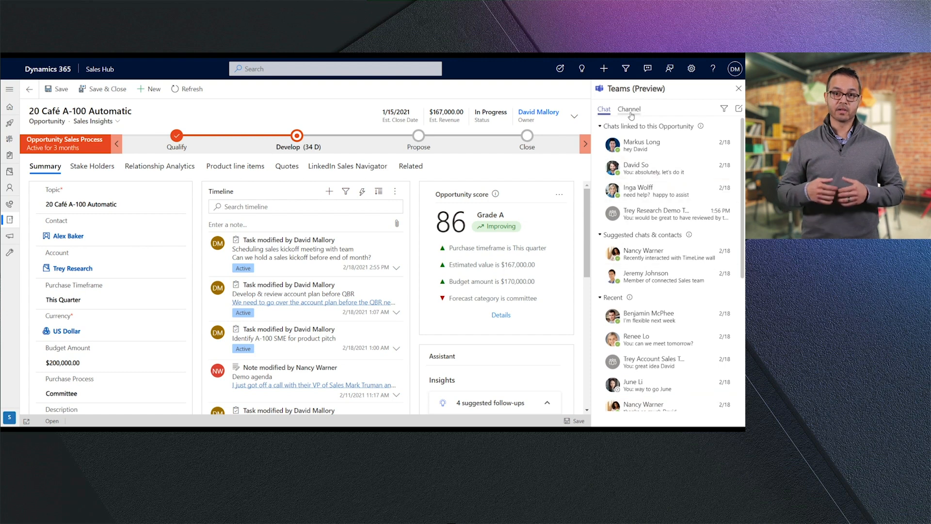
pyautogui.click(628, 108)
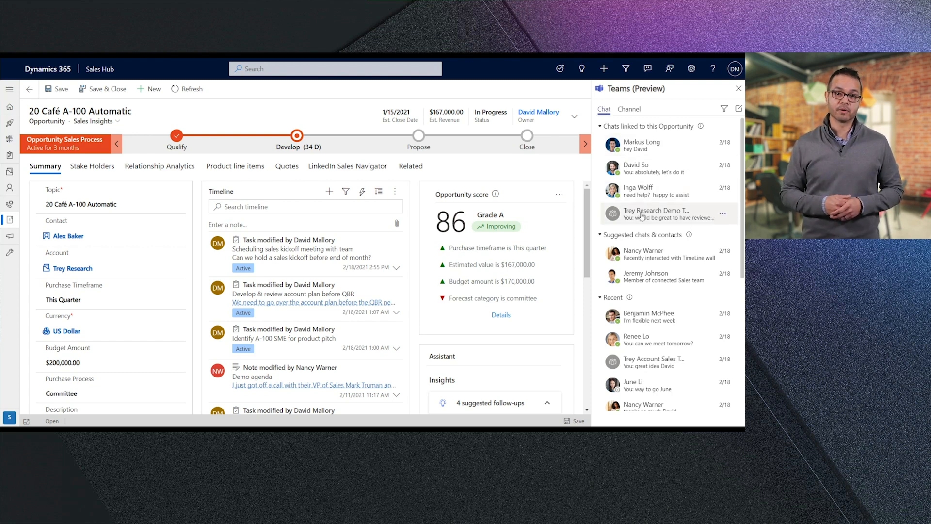
# - Open the Trey Research Demo chat, then open the Trey Research account record
pyautogui.click(655, 214)
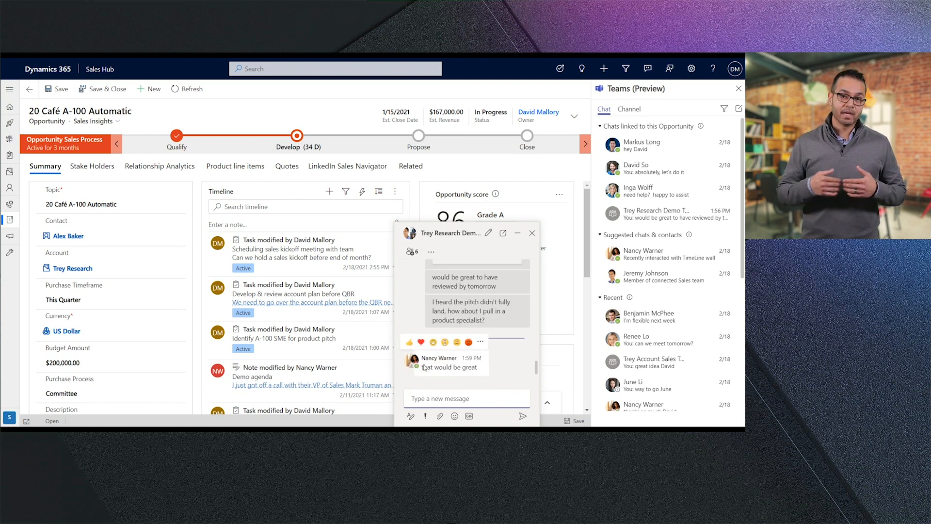
pyautogui.click(518, 233)
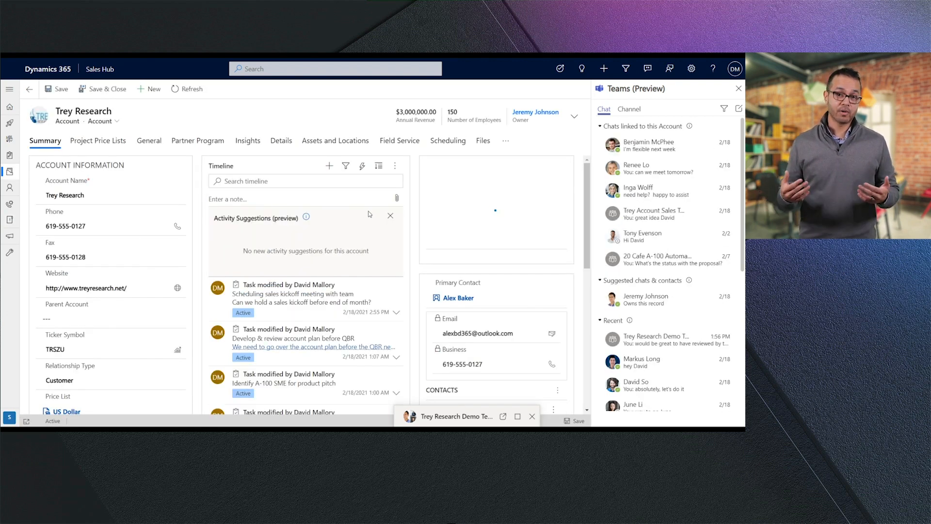
# - Minimize the Benjamin McPhee chat and expand the Trey Research Demo Team group chat
pyautogui.click(390, 215)
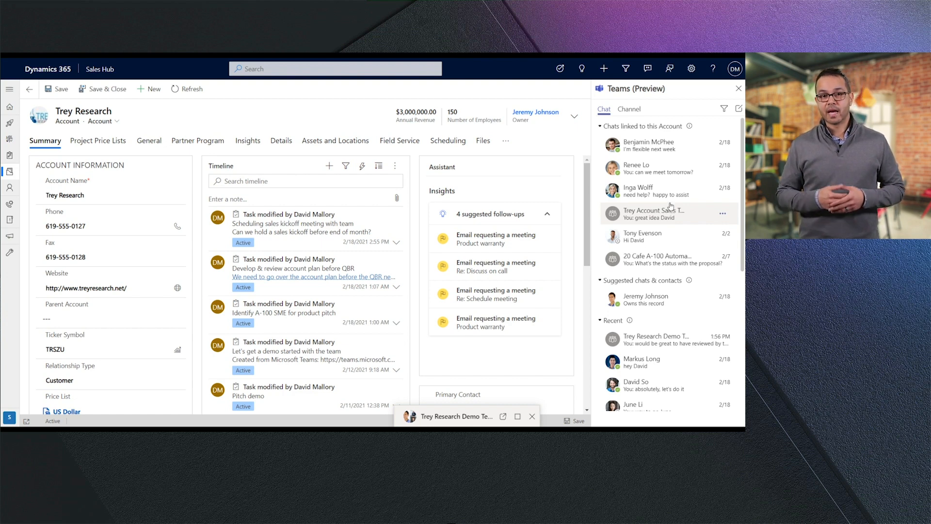
pyautogui.click(644, 145)
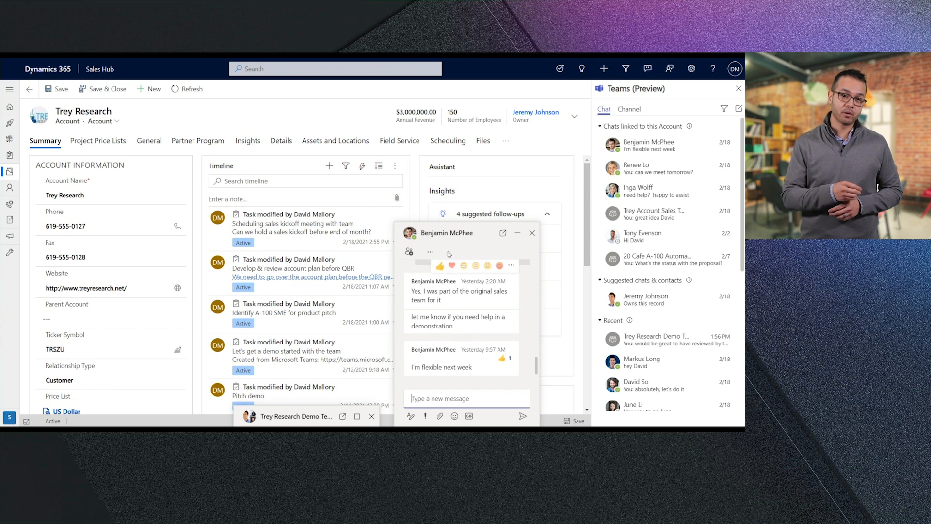
pyautogui.click(517, 233)
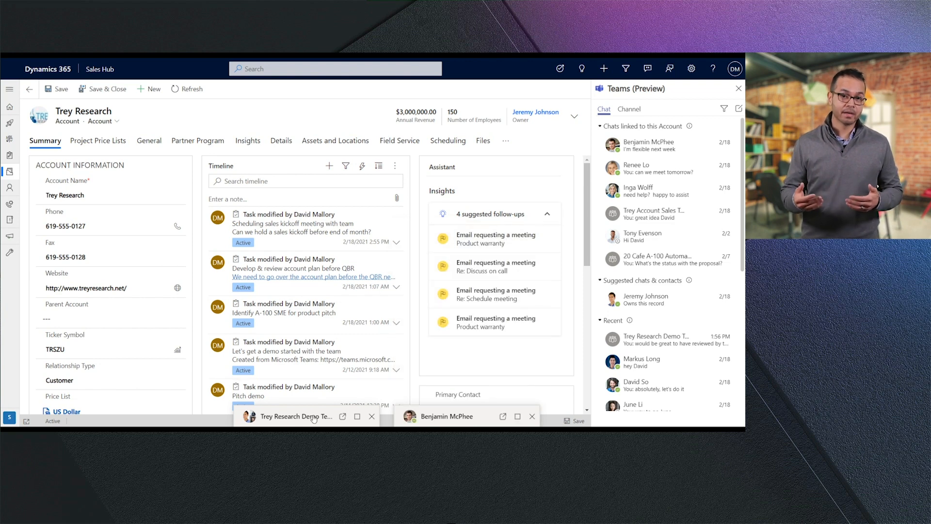
pyautogui.click(296, 416)
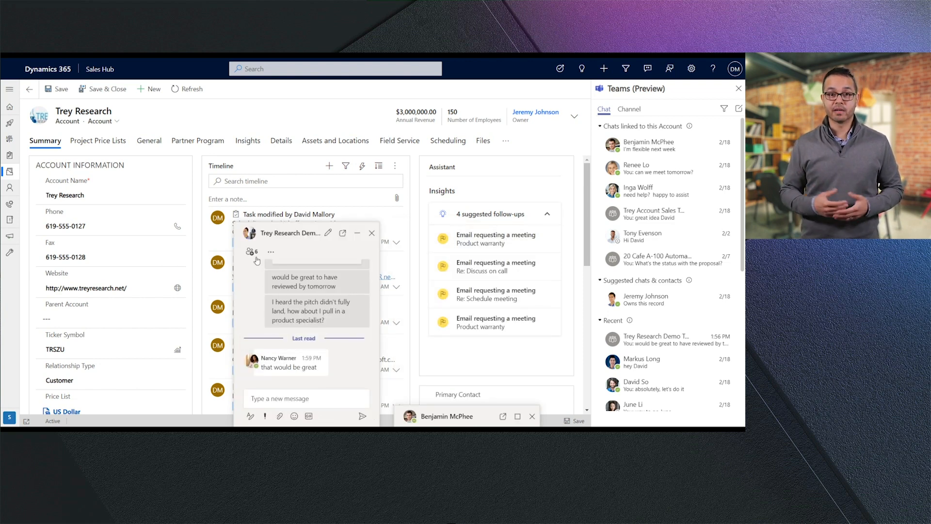
pyautogui.click(248, 251)
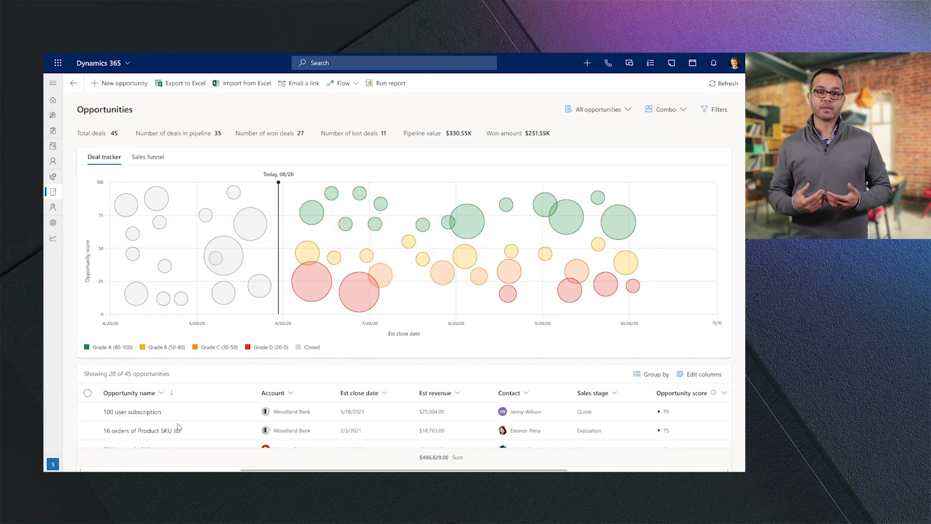
# - Open the '16 orders of Product SKU JJ2' opportunity summary and its Teams chats pane
pyautogui.click(141, 430)
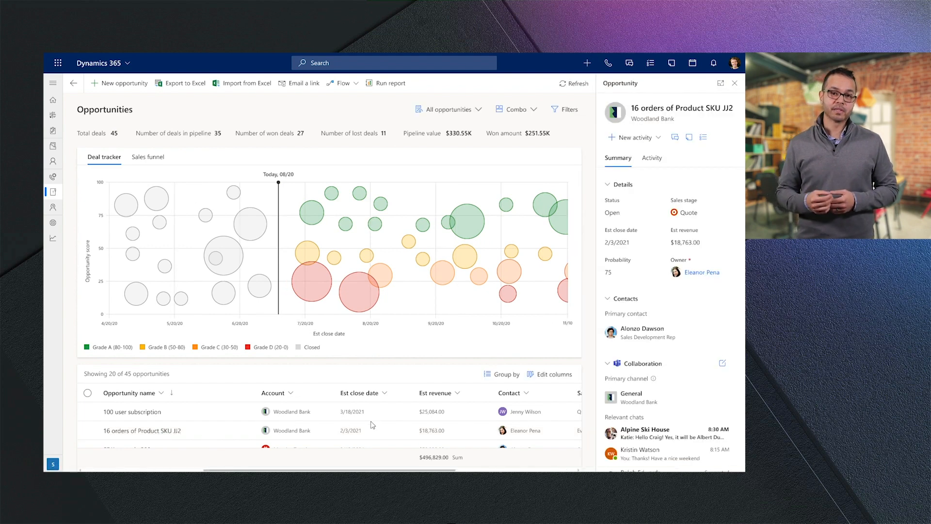
pyautogui.scroll(-3)
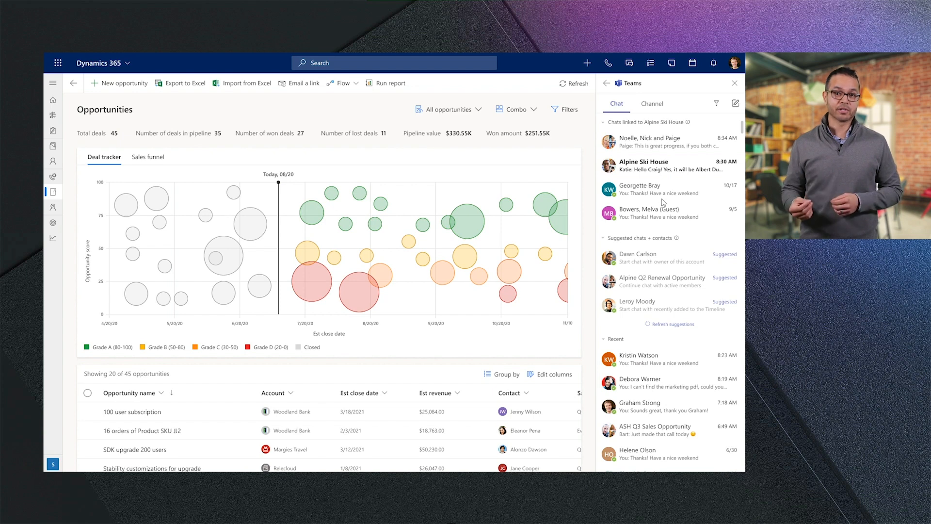
pyautogui.click(643, 165)
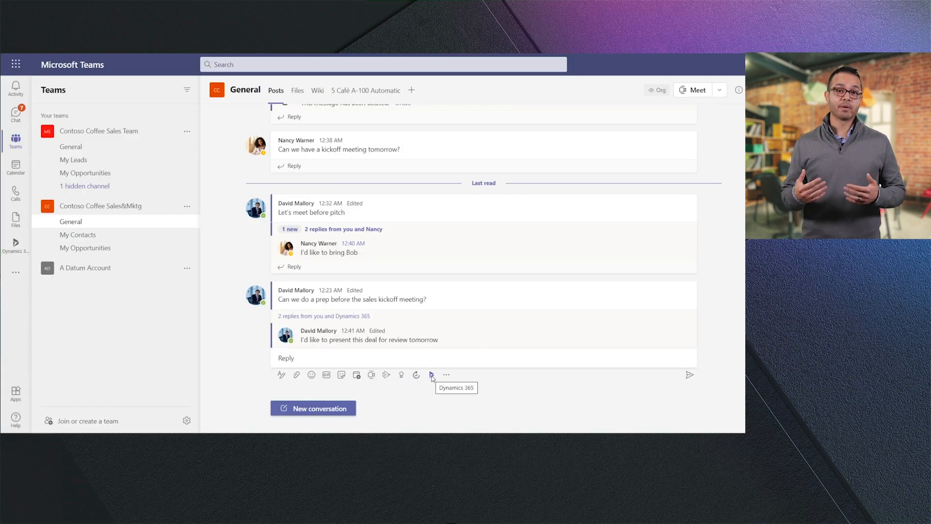
# - Share the 20 Café A-100 Automatic opportunity card in the General channel thread
pyautogui.click(431, 374)
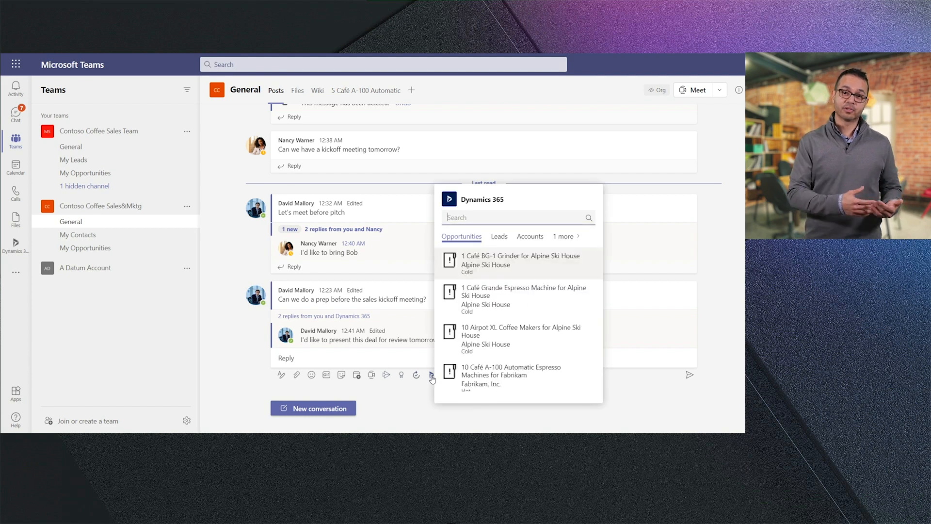
pyautogui.write('20 cafe')
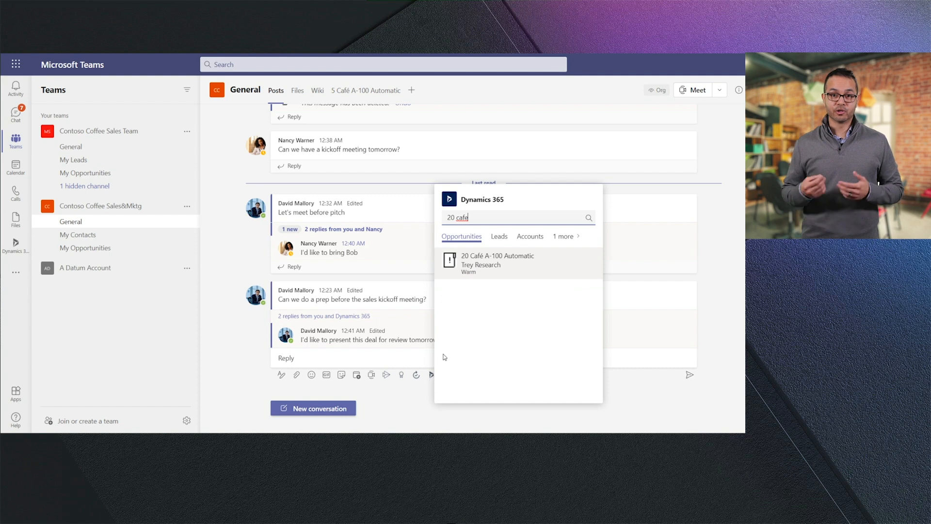
pyautogui.click(518, 263)
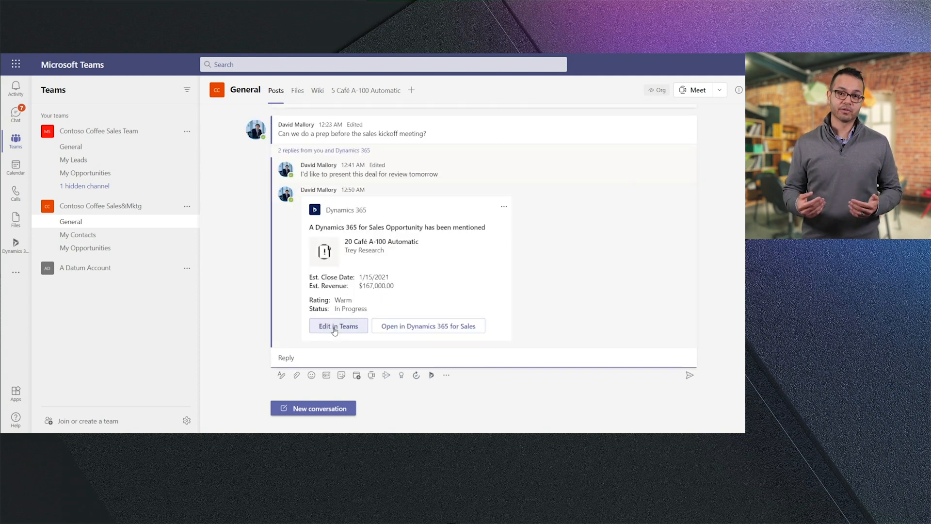
# - Set the opportunity's budget amount to $500,000.00 from within Teams
pyautogui.click(337, 325)
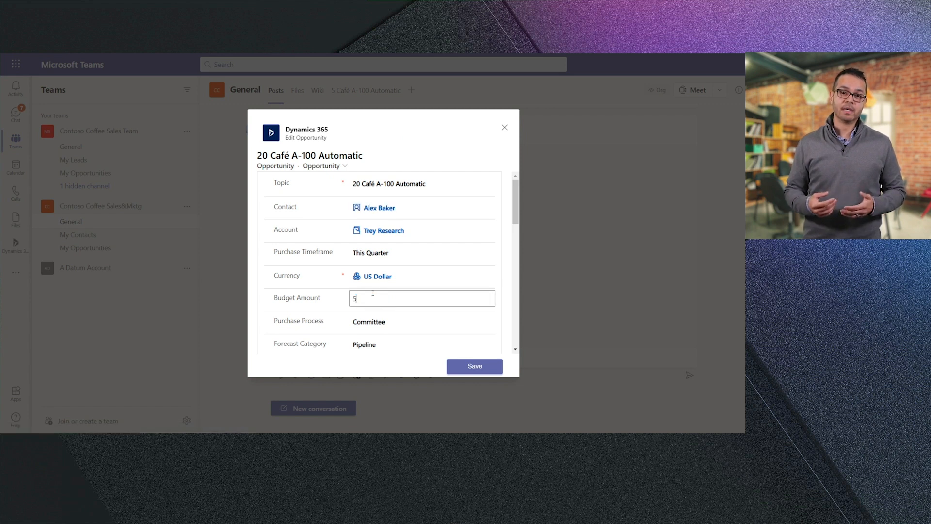
pyautogui.write('000000.00')
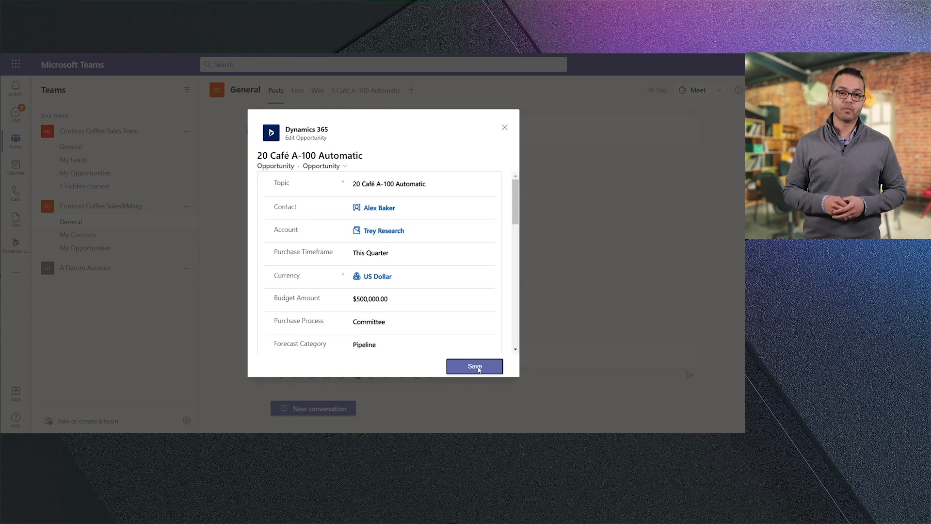
pyautogui.click(474, 366)
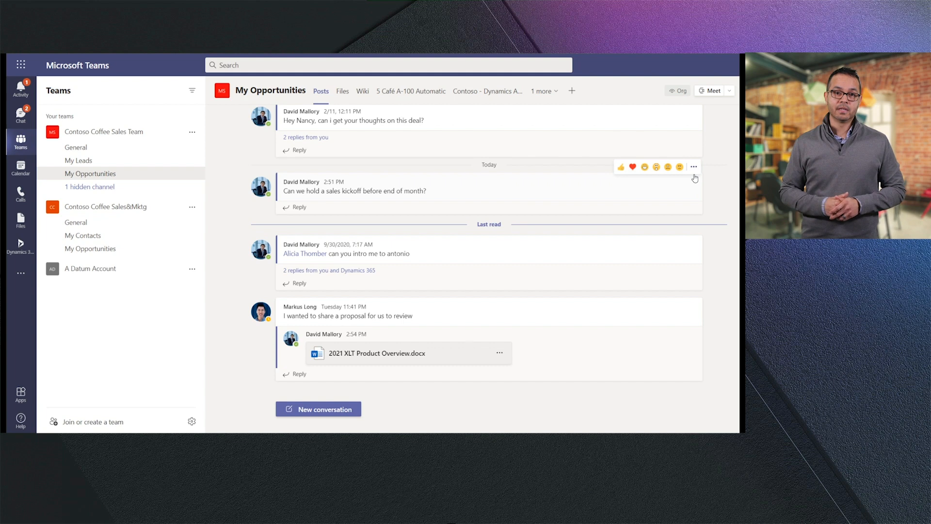
# - Save the kickoff message as task 'Scheduling sales kickoff meeting with team', starting February 25, regarding 20 Café A-100
pyautogui.click(694, 167)
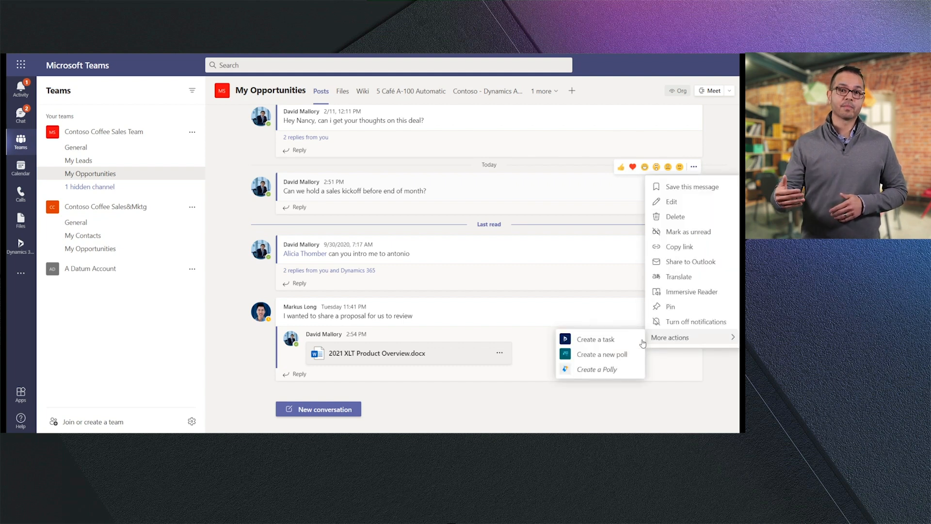
pyautogui.click(596, 338)
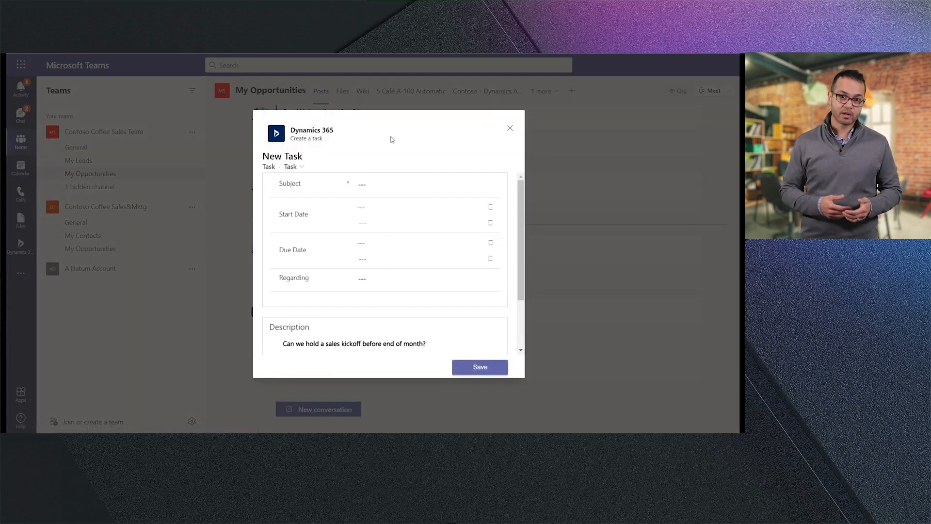
pyautogui.write('Scheduling sales kickoff meeting with team')
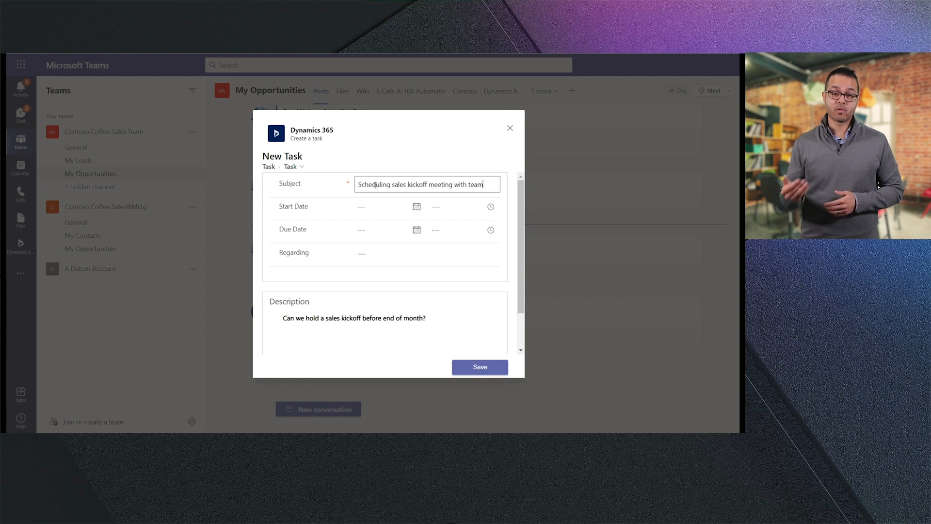
pyautogui.click(415, 206)
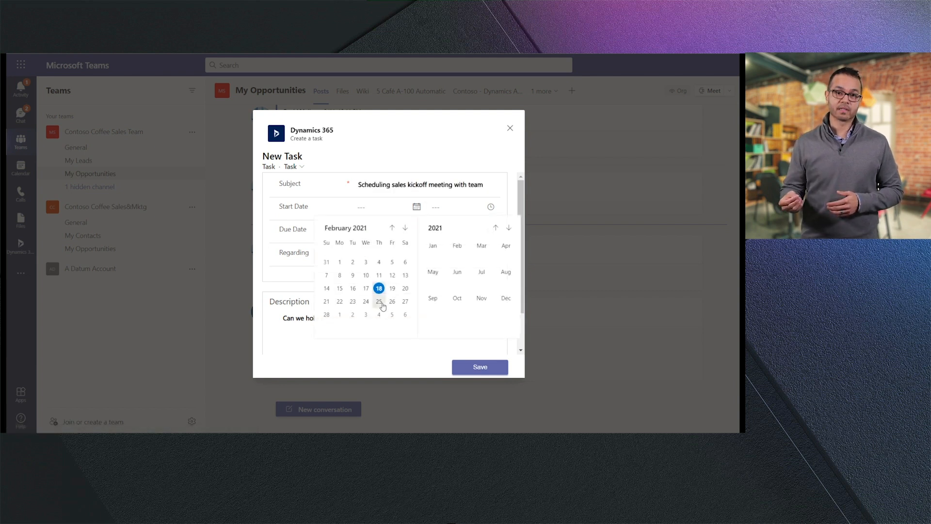
pyautogui.click(379, 302)
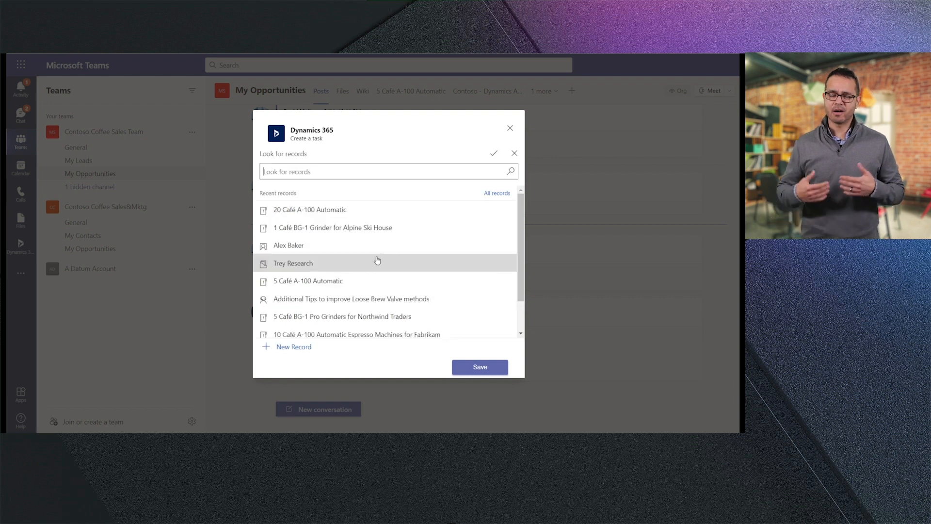
pyautogui.click(309, 209)
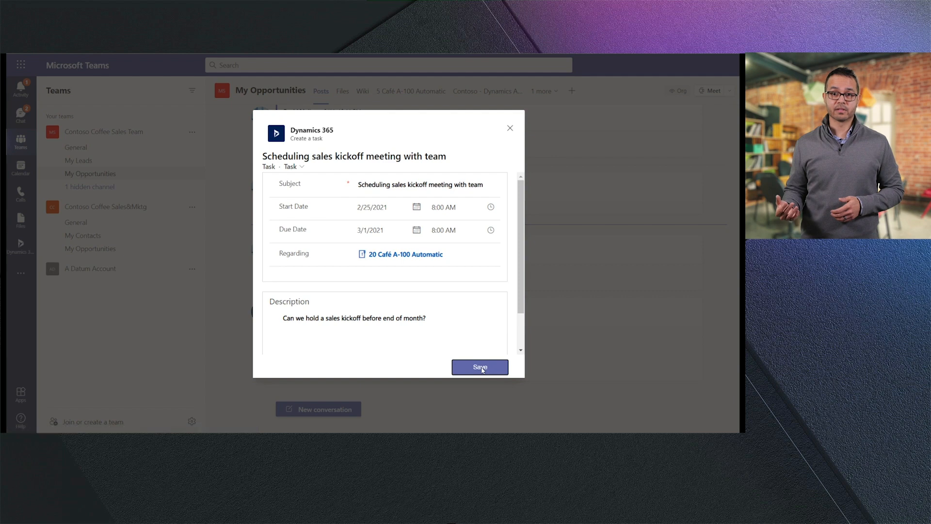
pyautogui.click(479, 367)
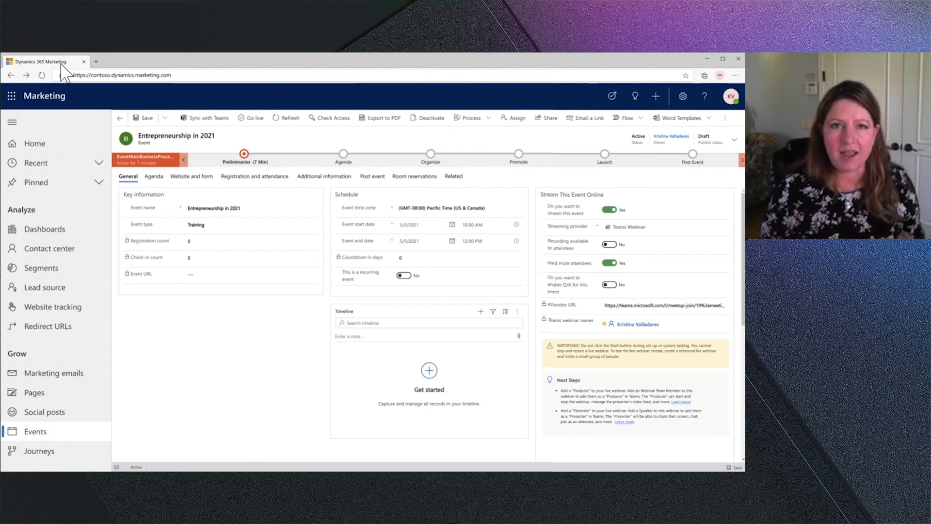
pyautogui.moveTo(619, 217)
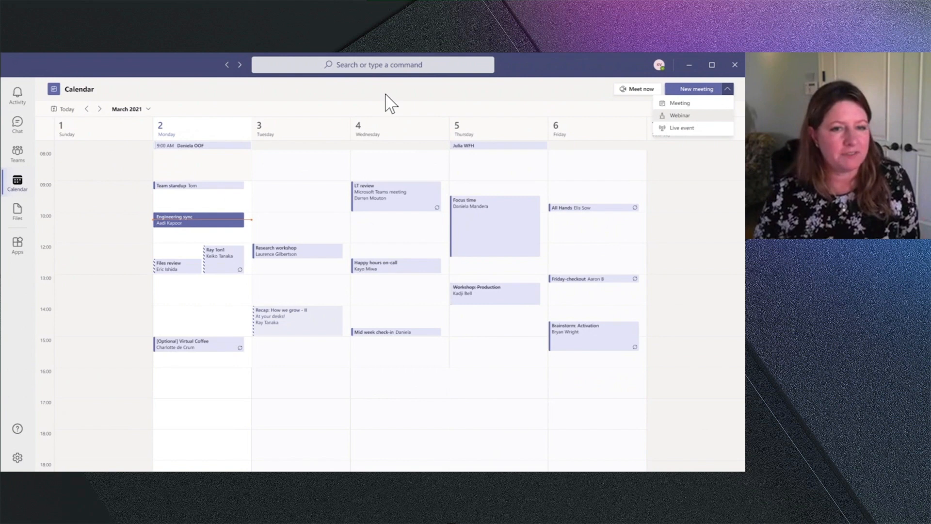
pyautogui.moveTo(703, 116)
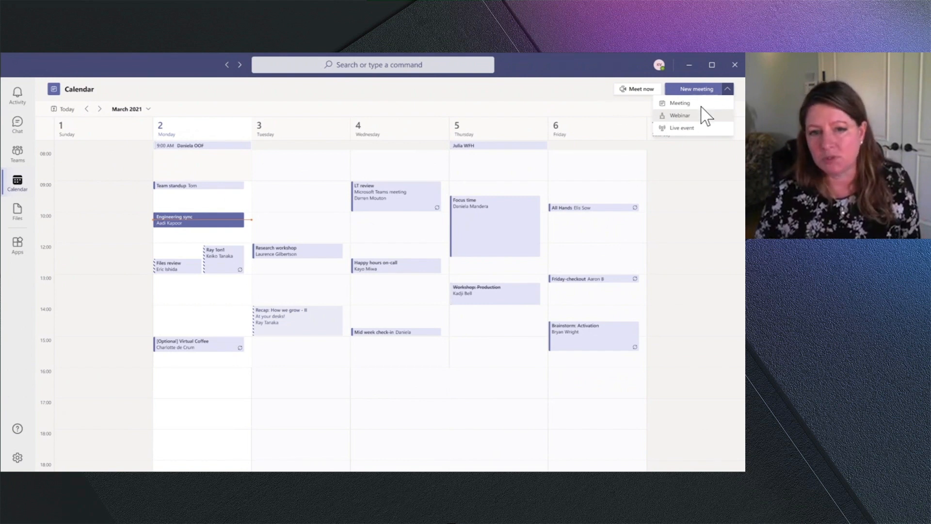
# - Draft the Entrepreneurship in 2021 webinar for 05-May-2021, 11:00 AM–12:00 PM
pyautogui.click(679, 115)
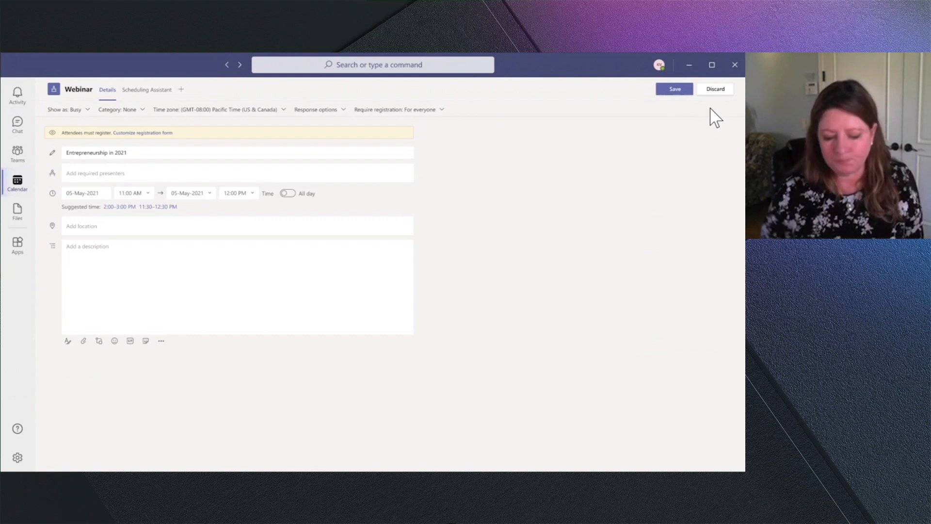
pyautogui.click(259, 90)
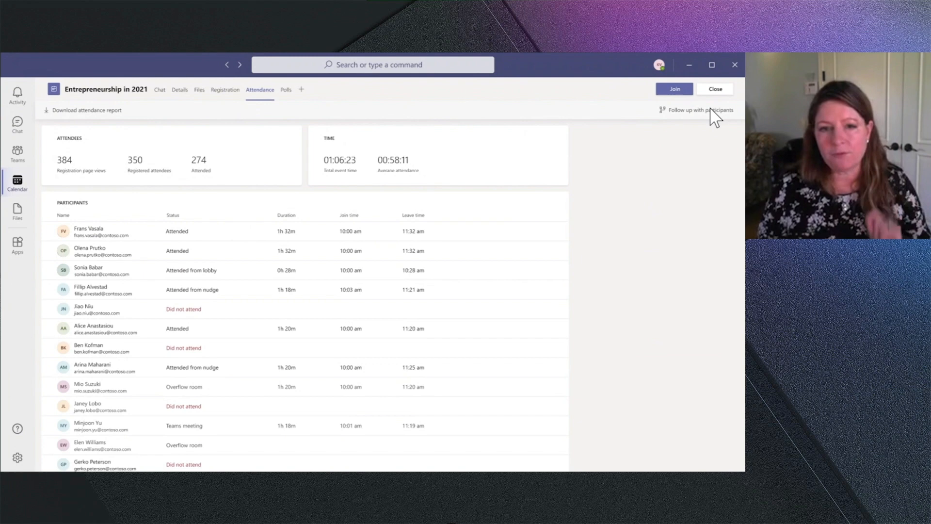
# - Follow up with Entrepreneurship in 2021 participants, opening Marketing for Contoso Marketing Org
pyautogui.click(699, 110)
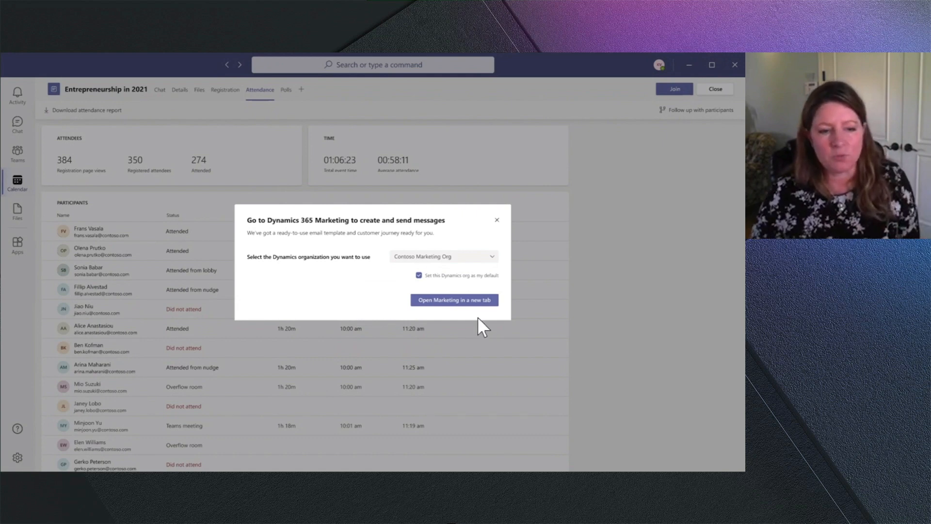
pyautogui.click(454, 300)
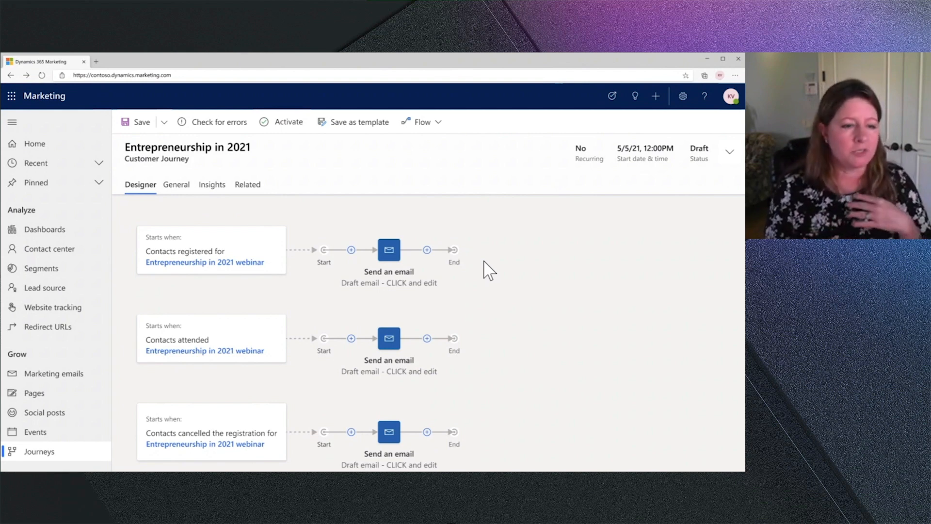
pyautogui.moveTo(401, 261)
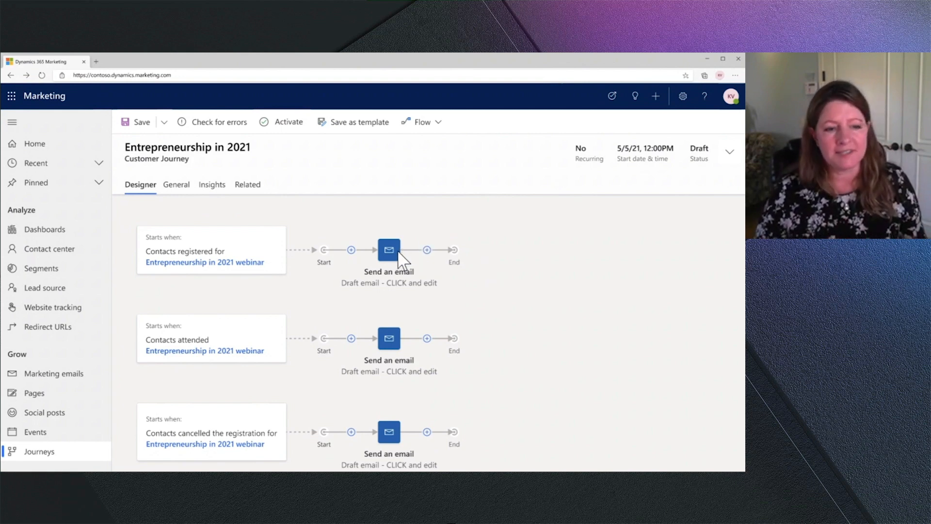
# - Open the Thank you for attending email from the journey's Send an email tile
pyautogui.click(388, 250)
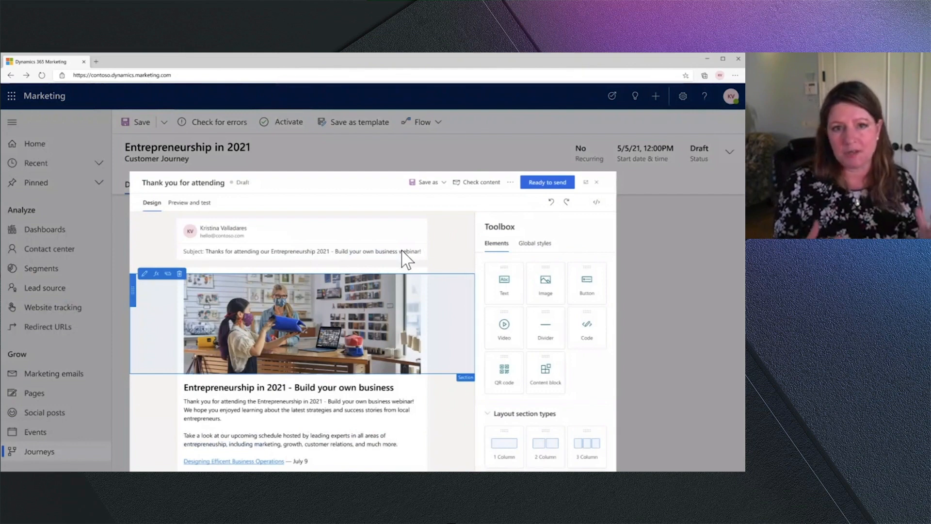